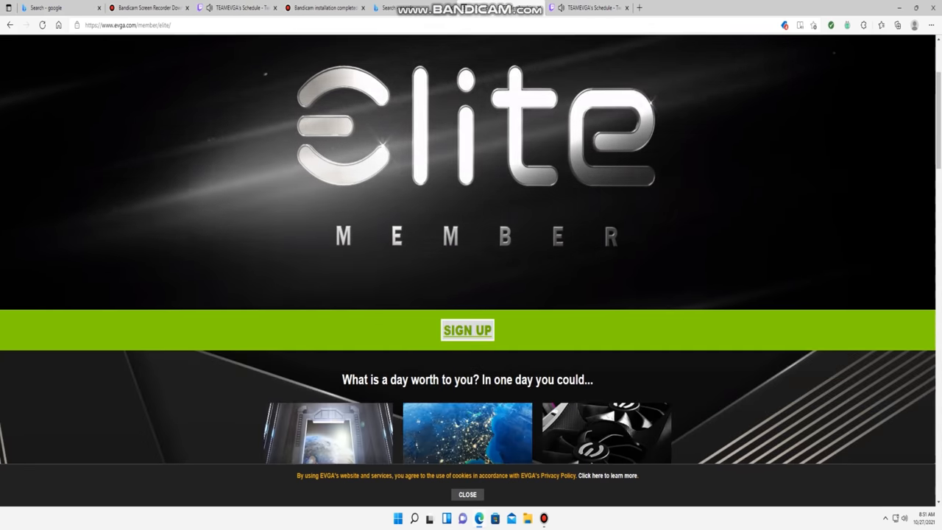
# Scroll down the EVGA Elite member page before leaving for a Bing search for 'google'.
pyautogui.scroll(-3)
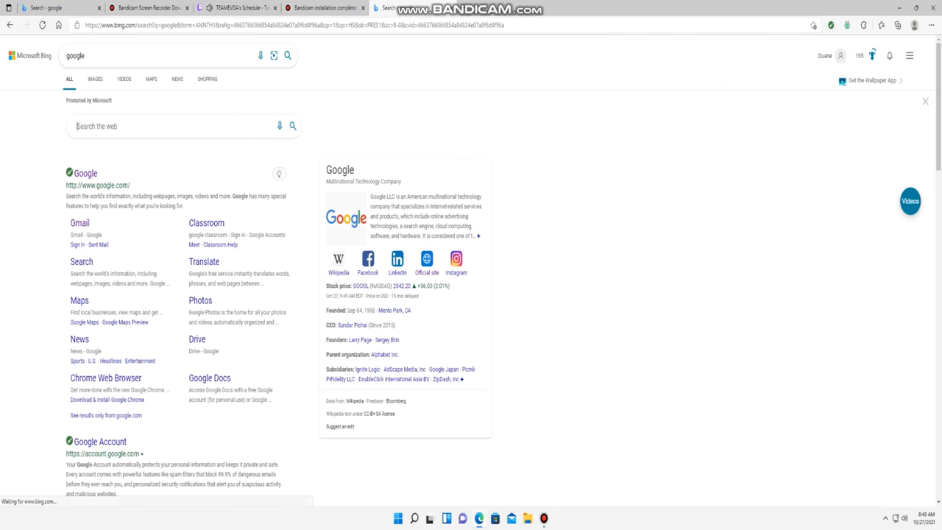
# Reach google.com from the Bing results and search Google for 'teamevga'.
pyautogui.click(97, 185)
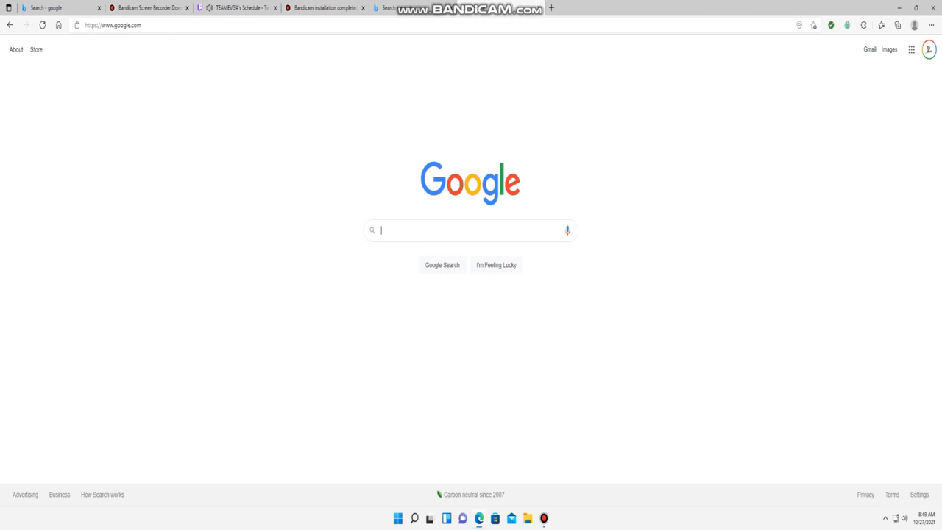
pyautogui.click(472, 230)
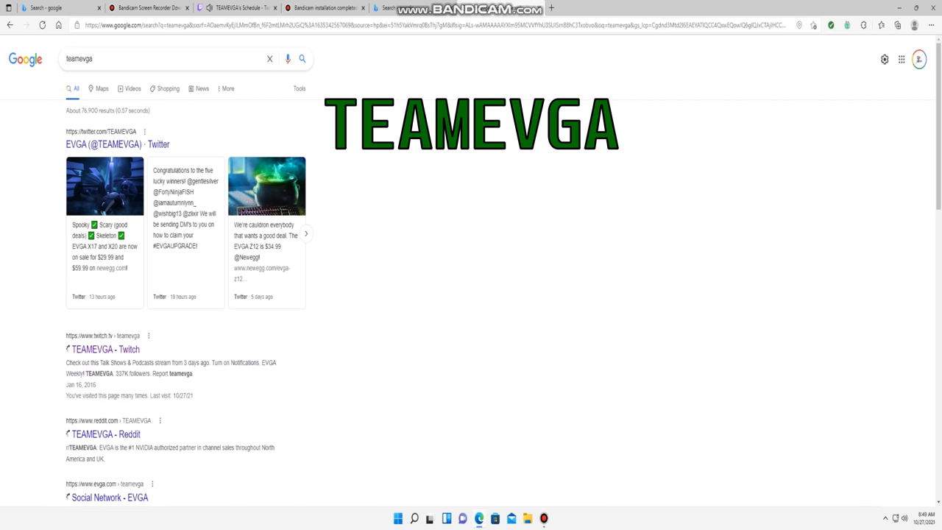
pyautogui.moveTo(105, 349)
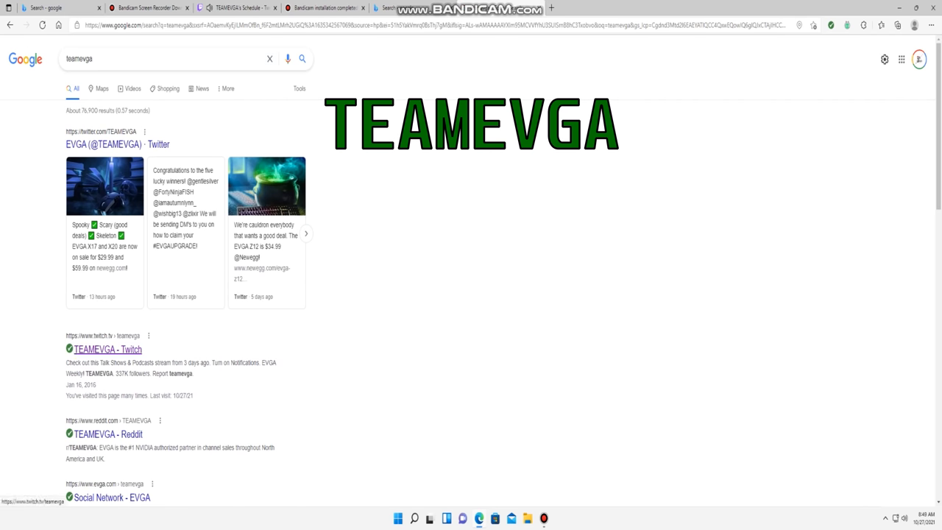
# View TEAMEVGA's Twitch schedule showing the next stream Wednesday at 3:00 PM CDT.
pyautogui.click(106, 349)
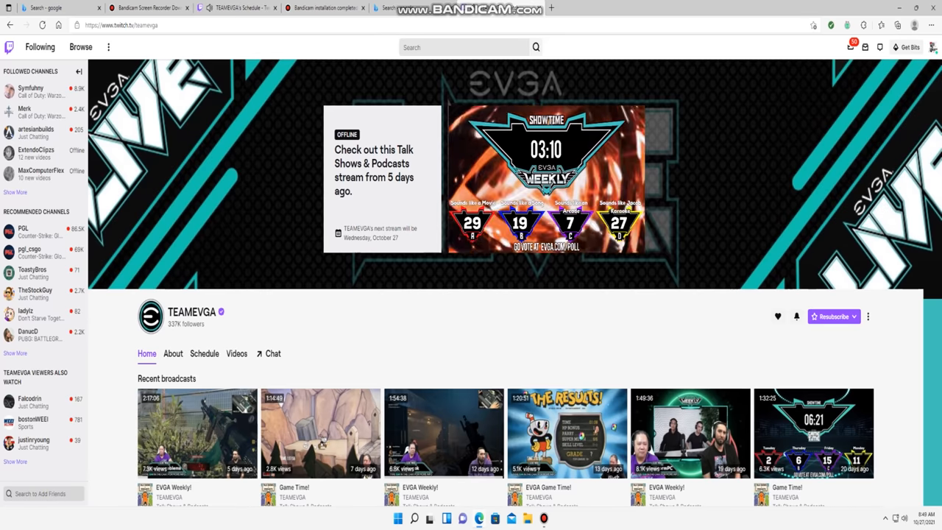
pyautogui.click(203, 354)
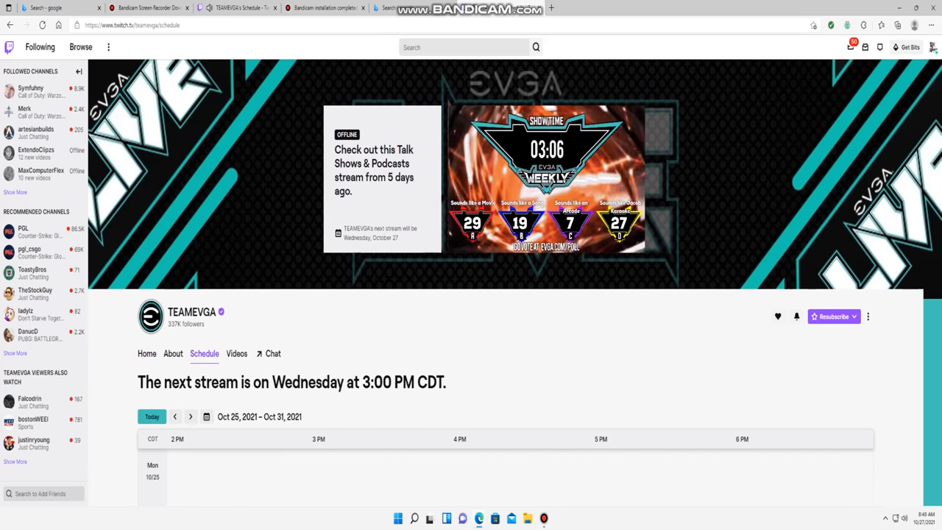
pyautogui.scroll(-3)
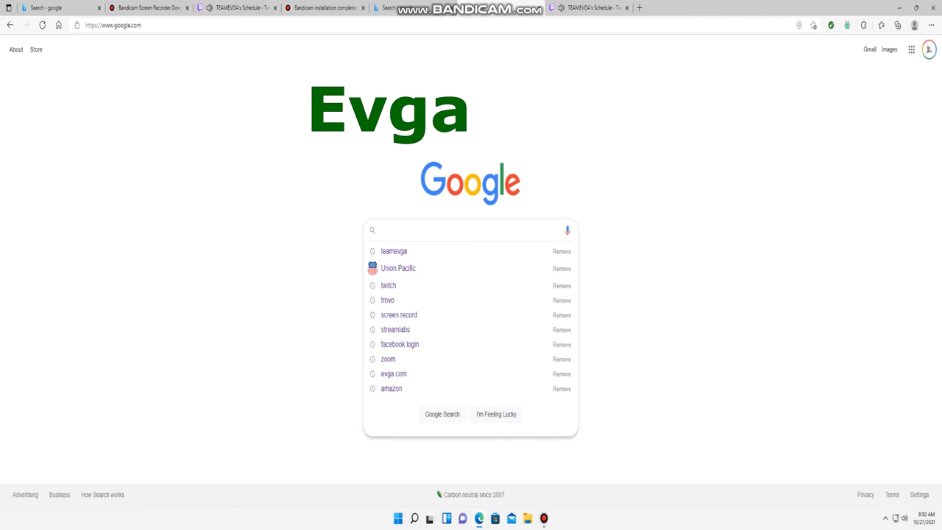
# Search Google for 'evga' and go to evga.com's member login and sign-up page.
pyautogui.write('evga.com')
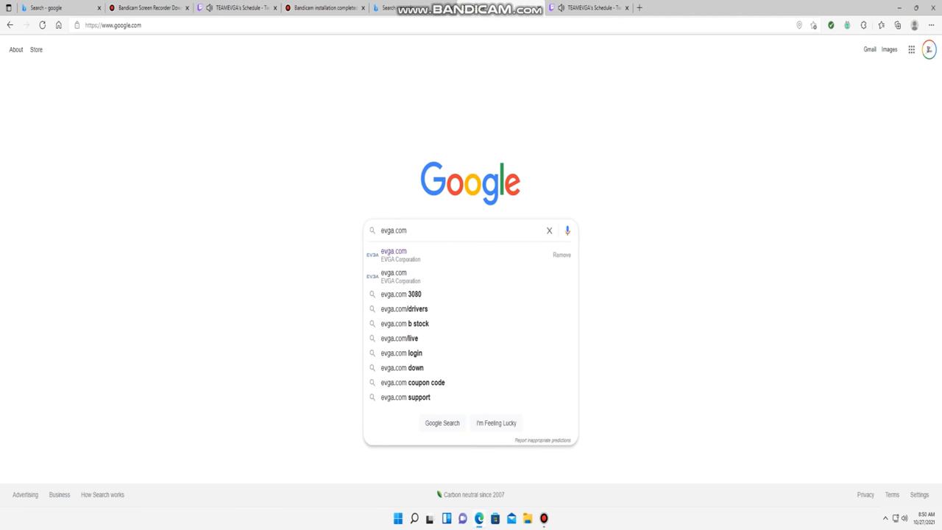
pyautogui.click(393, 254)
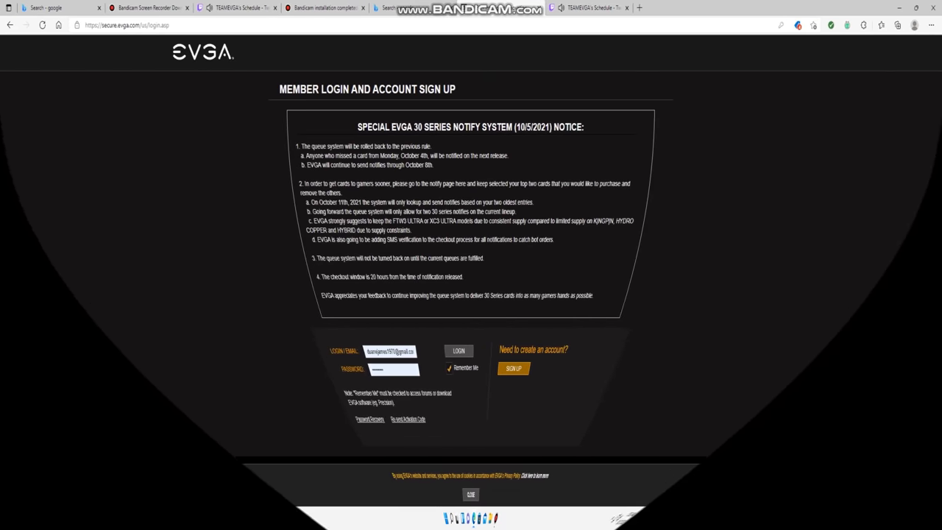
# Bring up the Membership Signup form and scroll through its personal, address and registration sections.
pyautogui.click(512, 368)
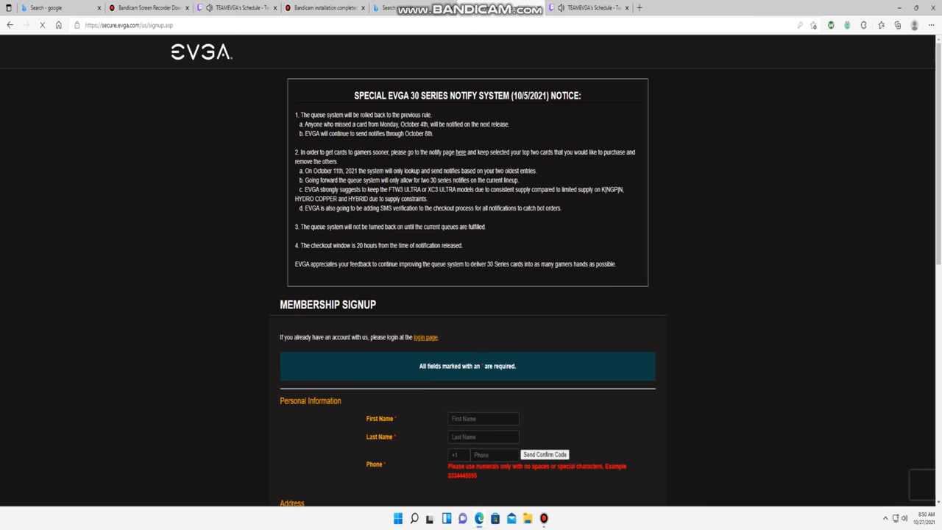
pyautogui.scroll(-3)
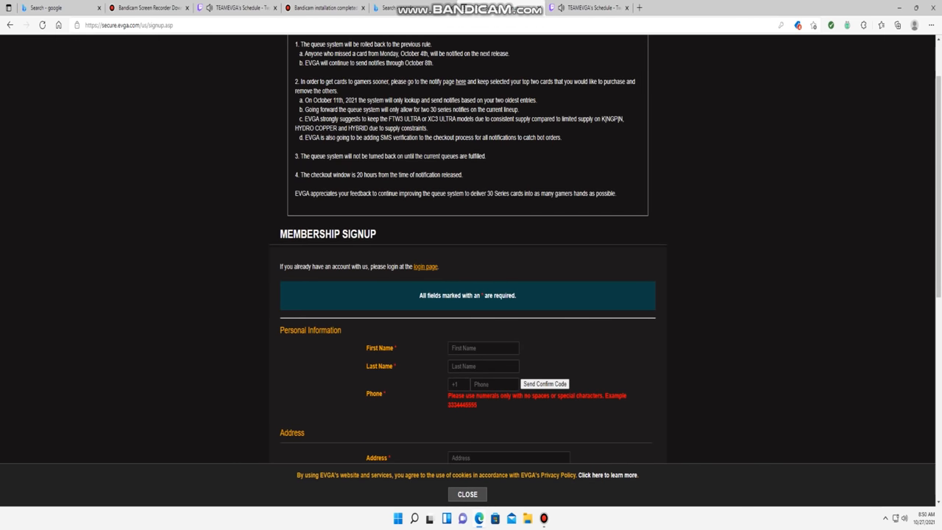
pyautogui.scroll(-3)
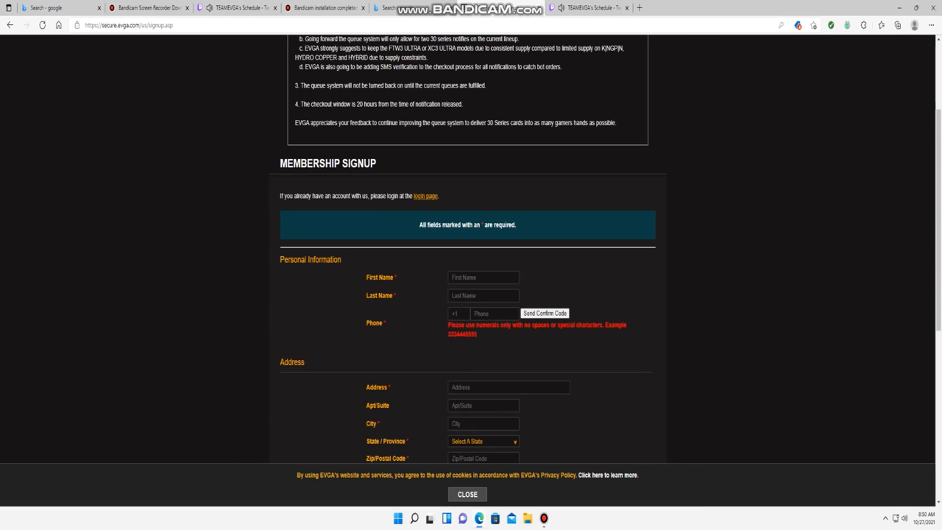
pyautogui.scroll(-3)
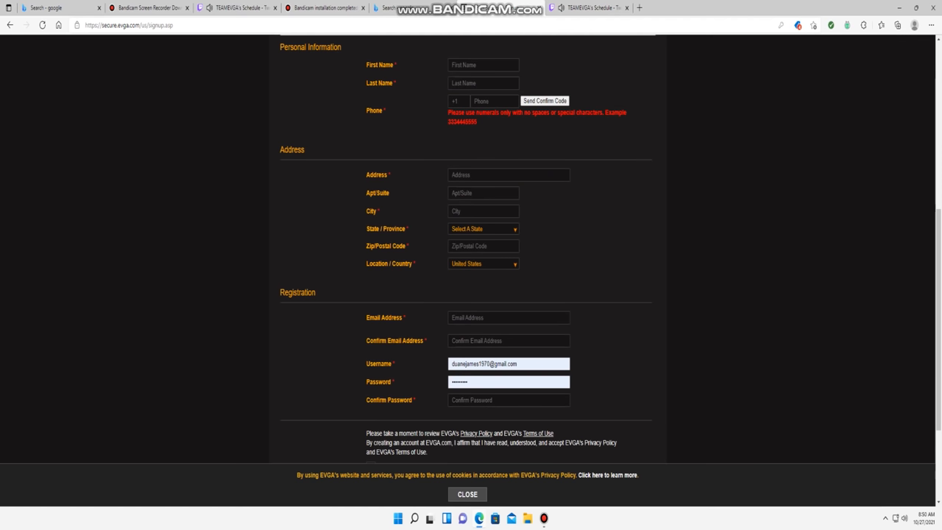
pyautogui.scroll(-3)
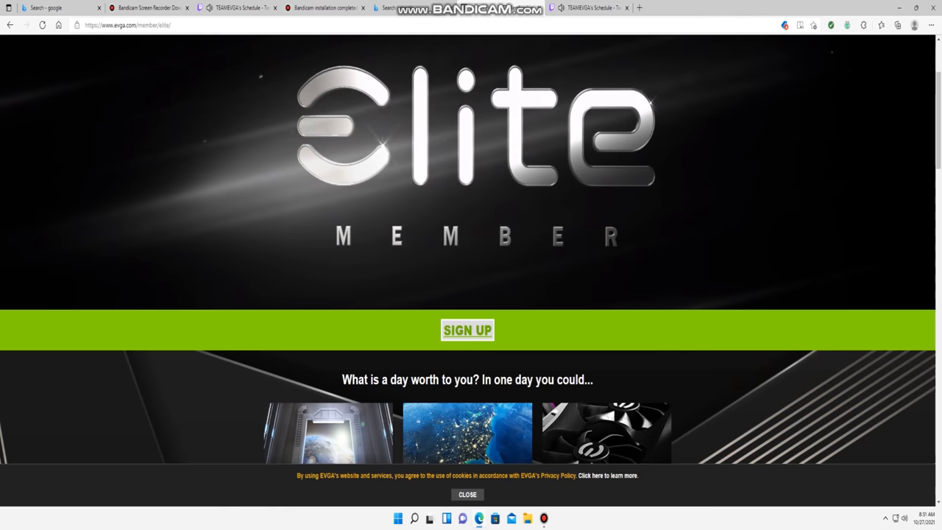
# Scroll to Elite Member Benefits and go to the EVGA Associates program page.
pyautogui.scroll(-3)
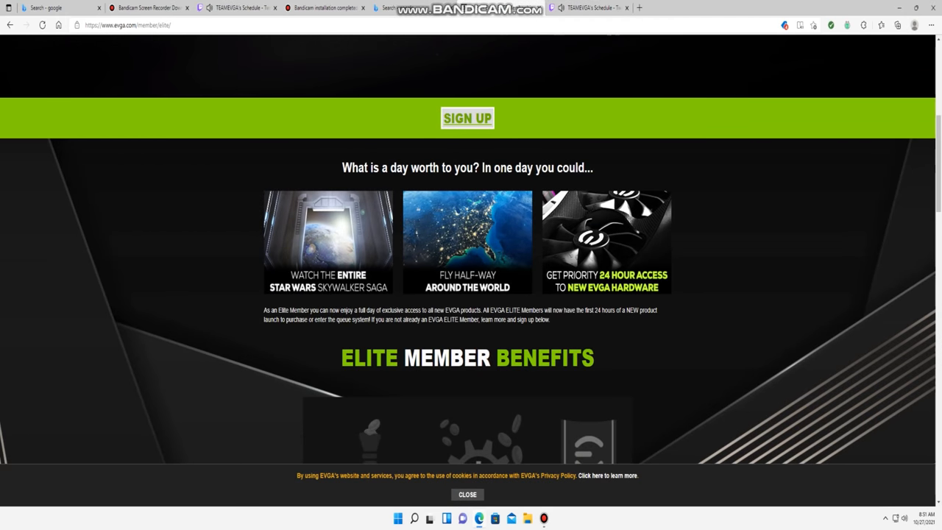
pyautogui.scroll(-3)
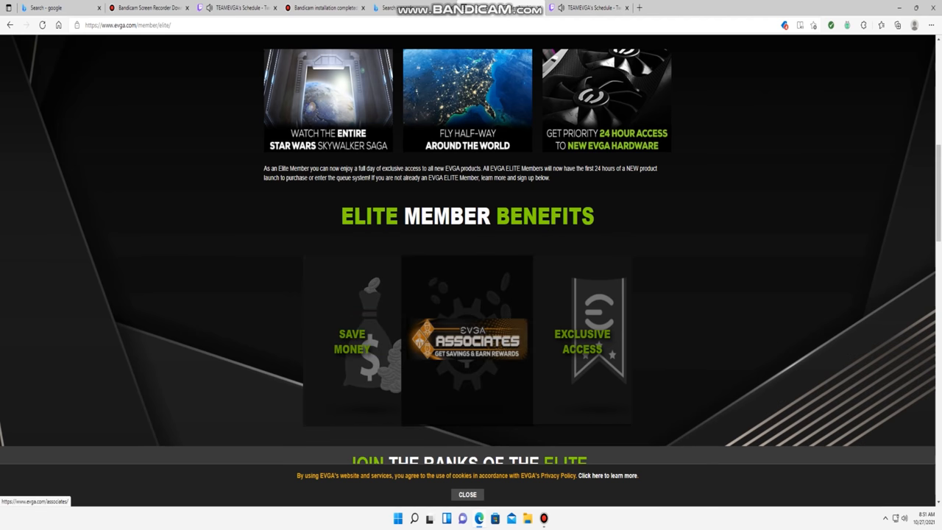
pyautogui.click(468, 342)
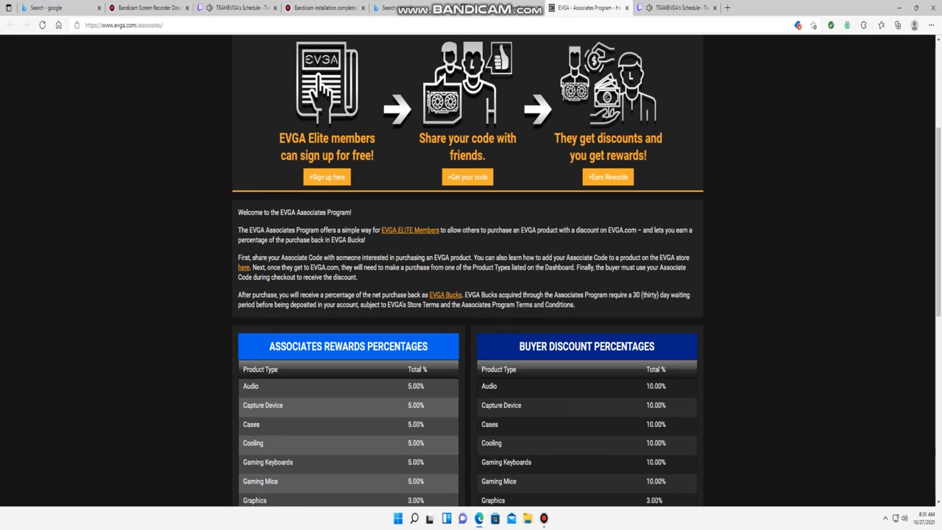
pyautogui.scroll(-3)
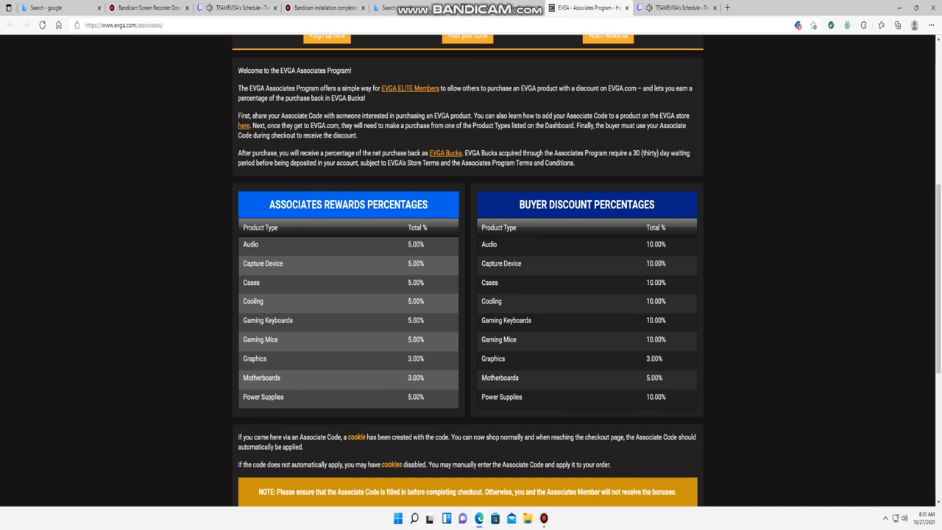
pyautogui.scroll(-3)
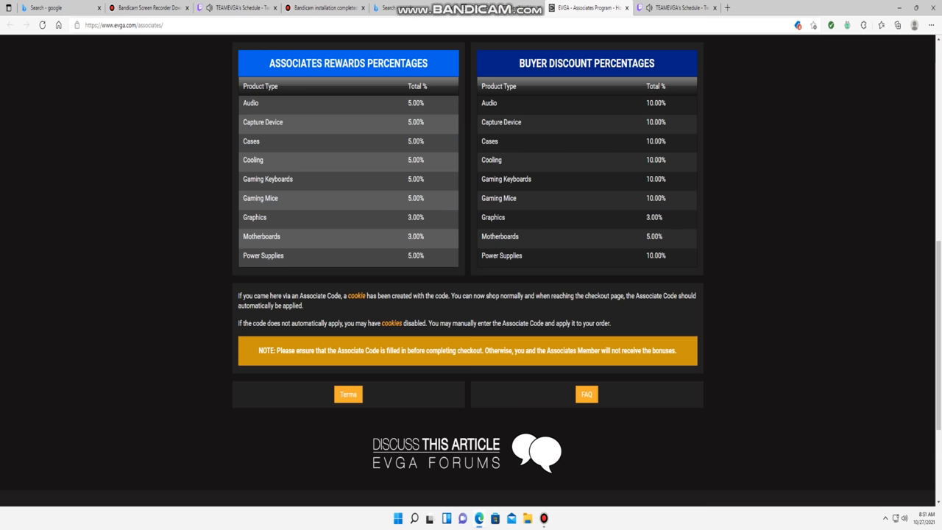
pyautogui.scroll(3)
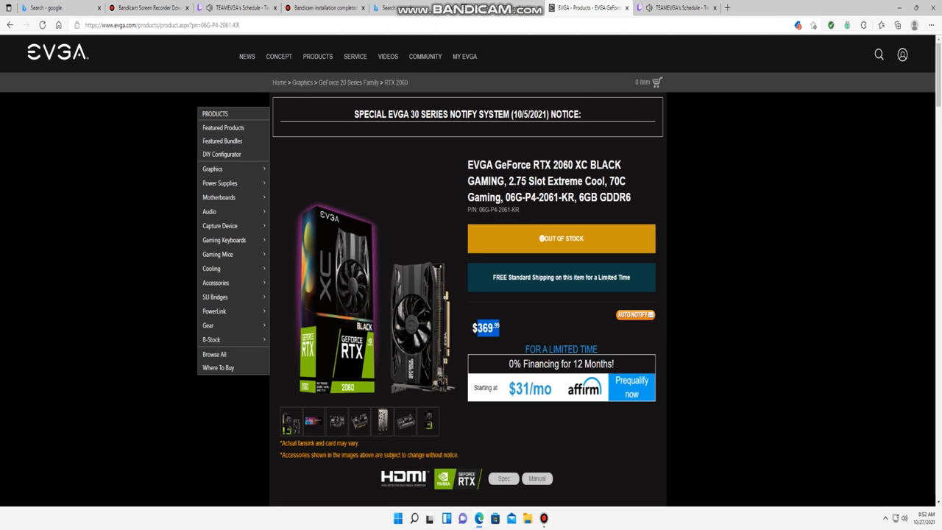
pyautogui.click(634, 315)
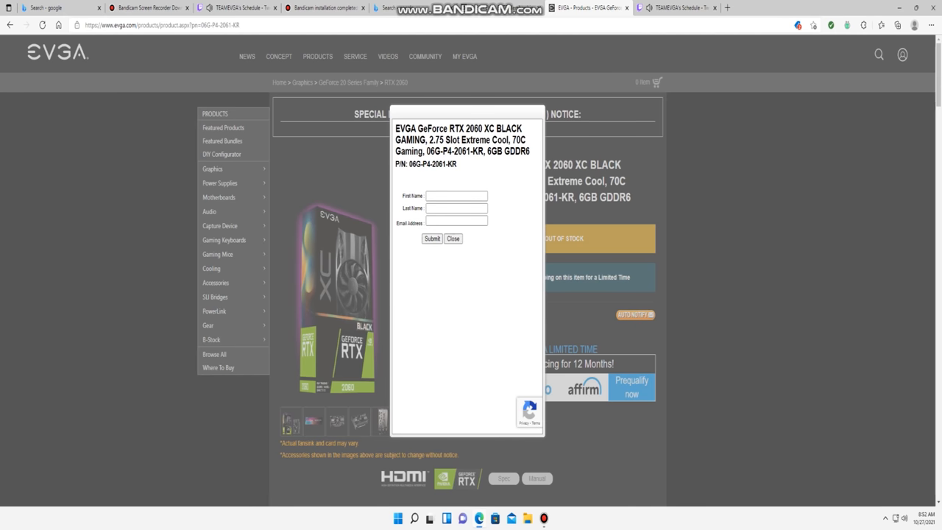
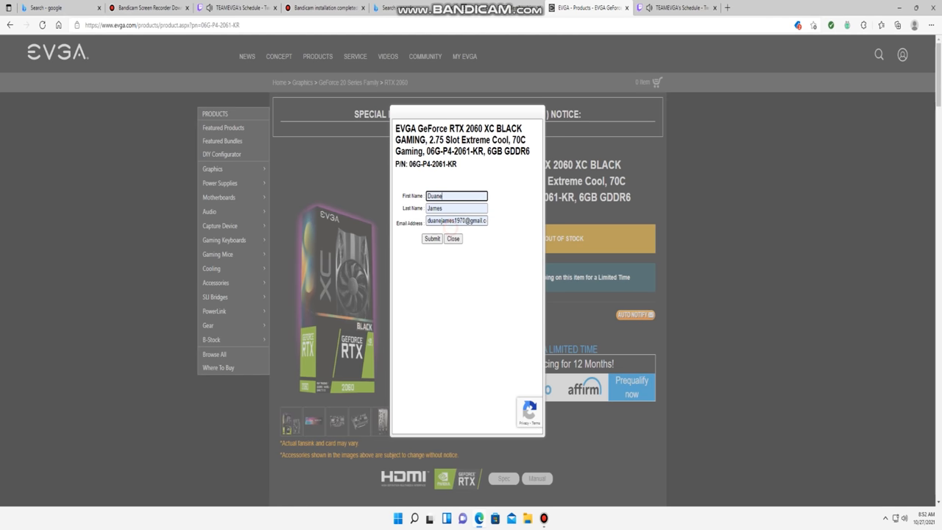
pyautogui.click(433, 239)
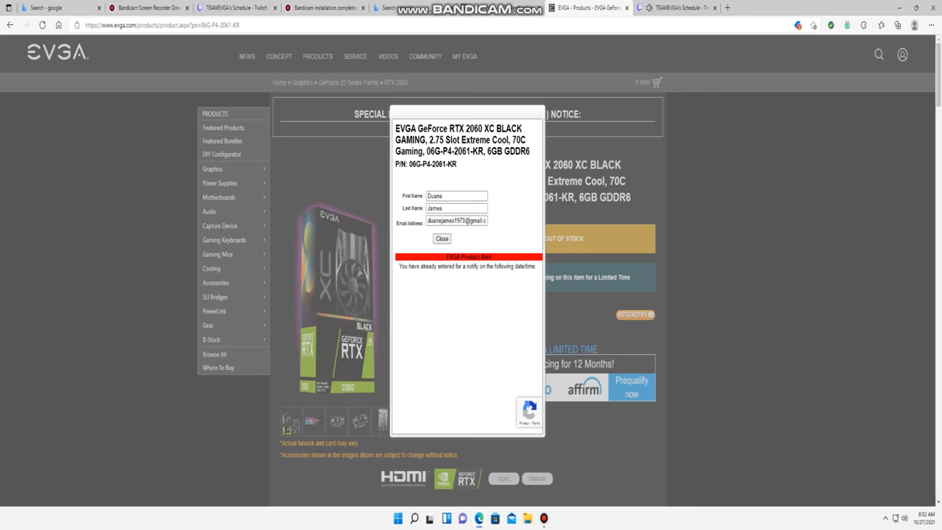
pyautogui.click(442, 238)
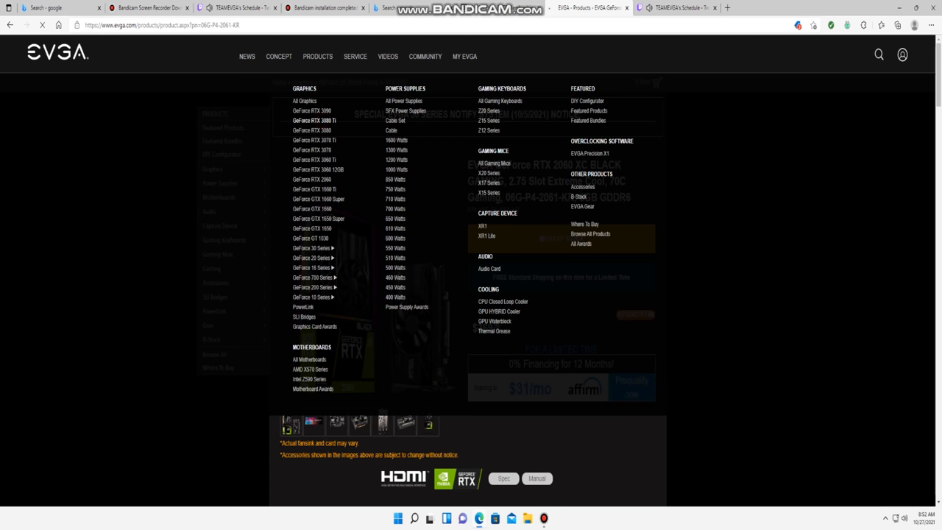
# Browse the GeForce 30 series RTX 3080 and RTX 3060 12GB card listings from the Products menu.
pyautogui.click(315, 121)
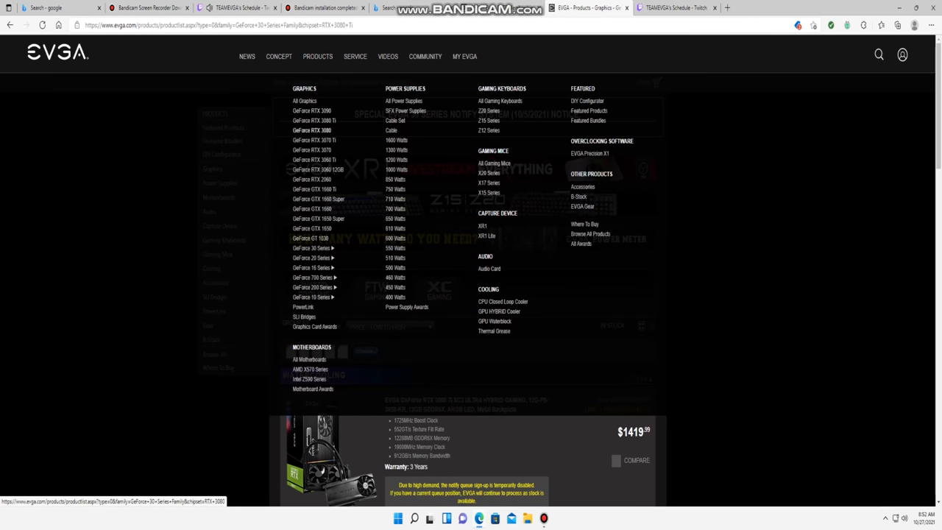
pyautogui.scroll(-3)
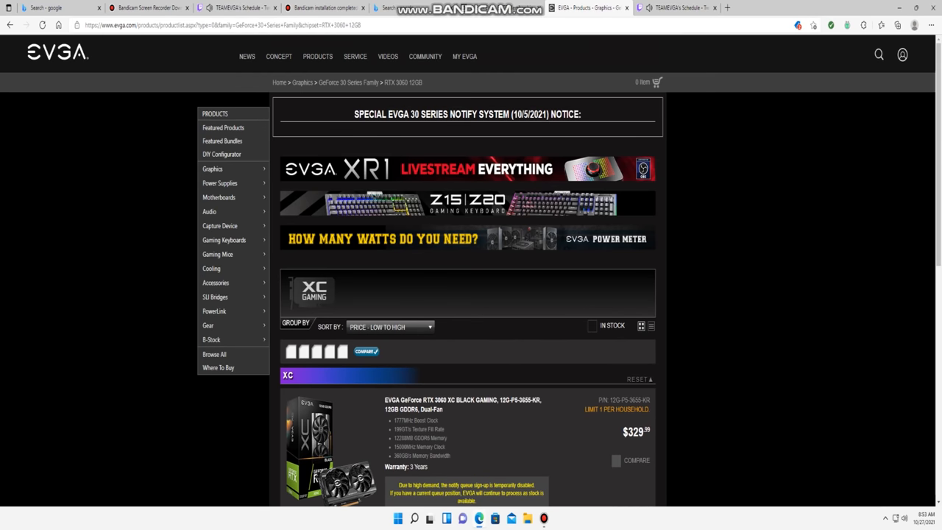
pyautogui.click(318, 56)
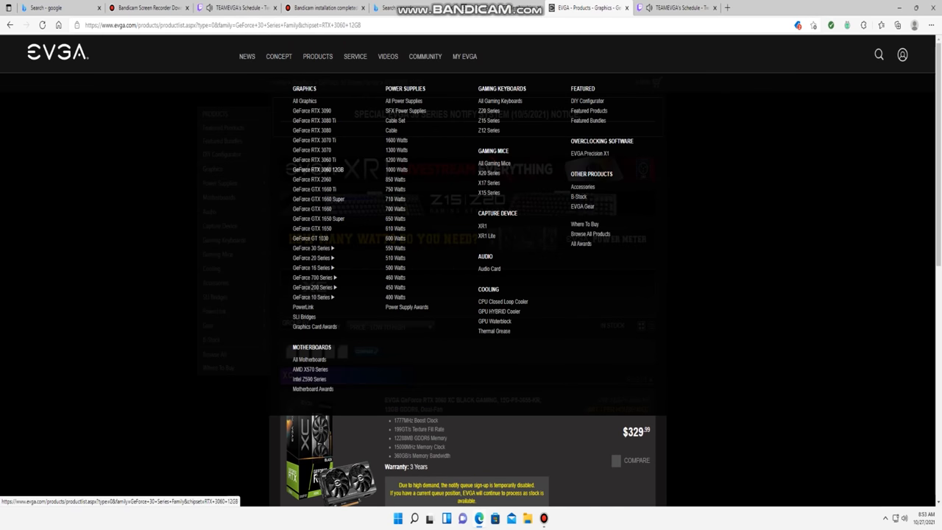
pyautogui.click(313, 179)
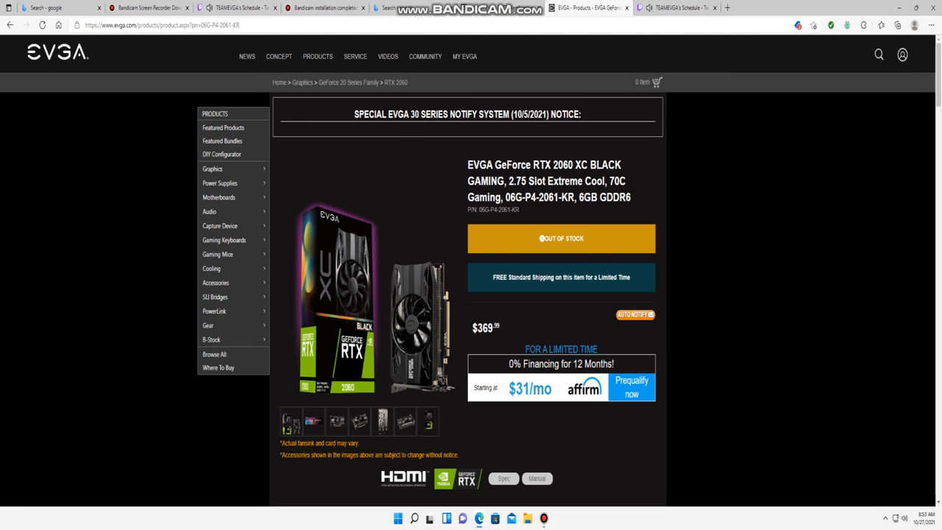
# Glance at the TeamEVGA Twitch schedule, then return to the RTX 2060 XC Black product page.
pyautogui.click(675, 9)
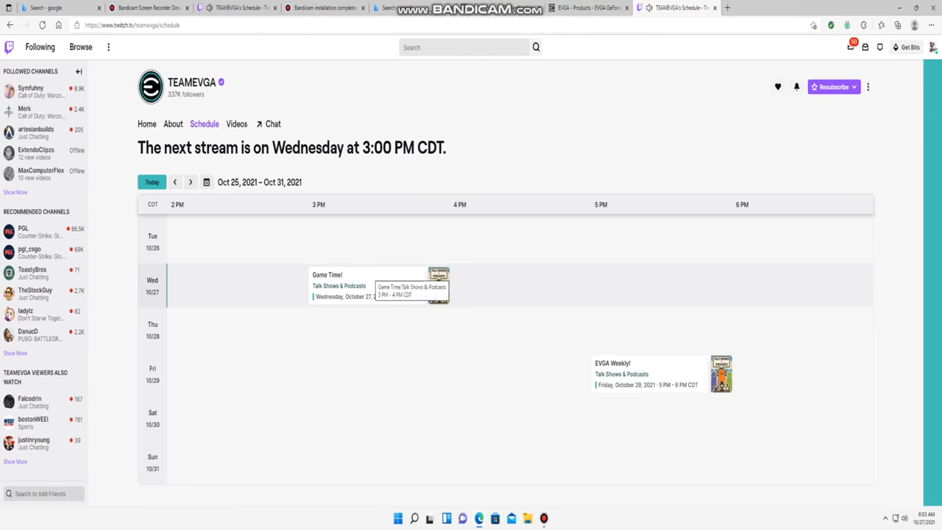
pyautogui.click(588, 7)
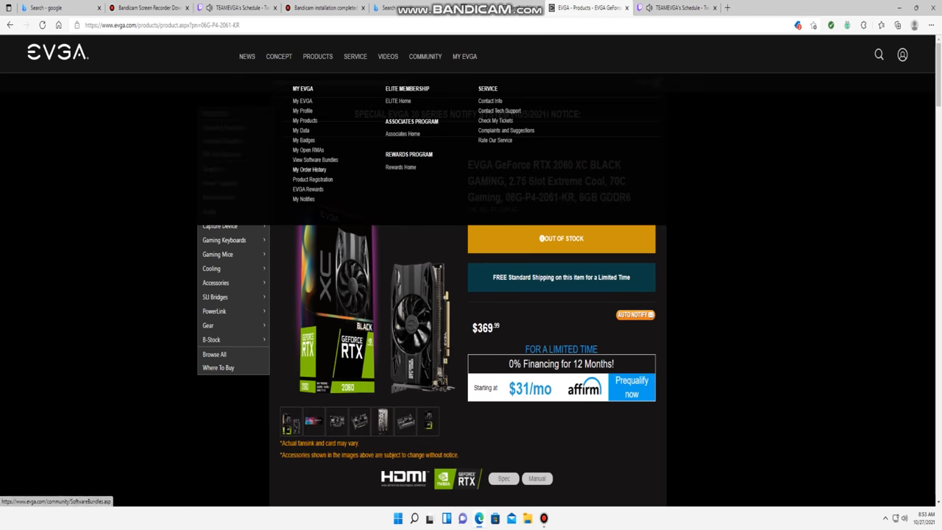
pyautogui.moveTo(309, 169)
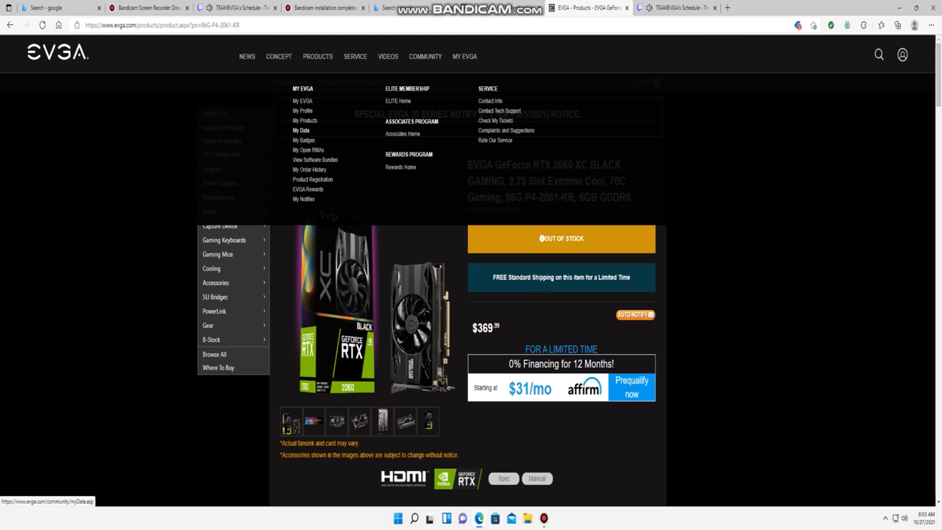
pyautogui.moveTo(303, 111)
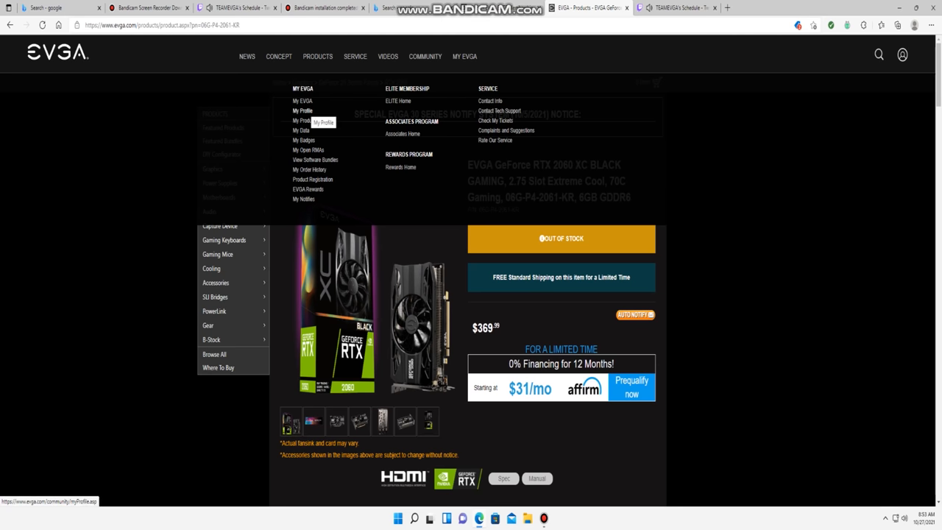
# Go to My Profile, which prompts for login, then to the EVGA Elite membership page.
pyautogui.click(303, 110)
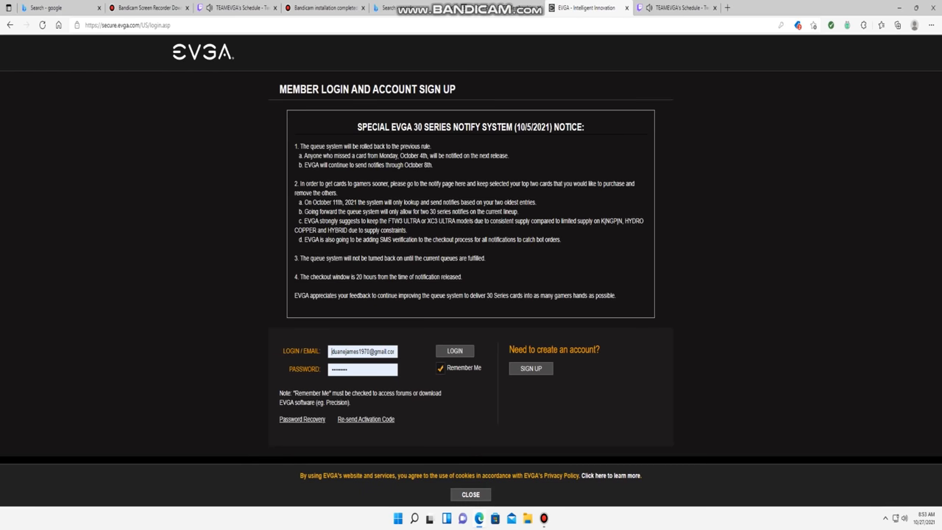
pyautogui.click(586, 9)
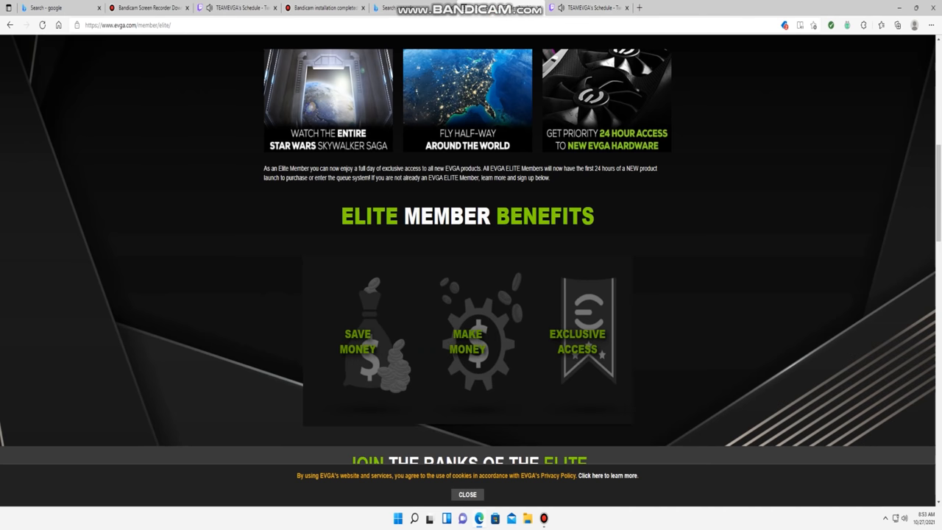
# Scroll through Join the Ranks of the Elite: qualifying hardware, part-number check and product categories.
pyautogui.scroll(-3)
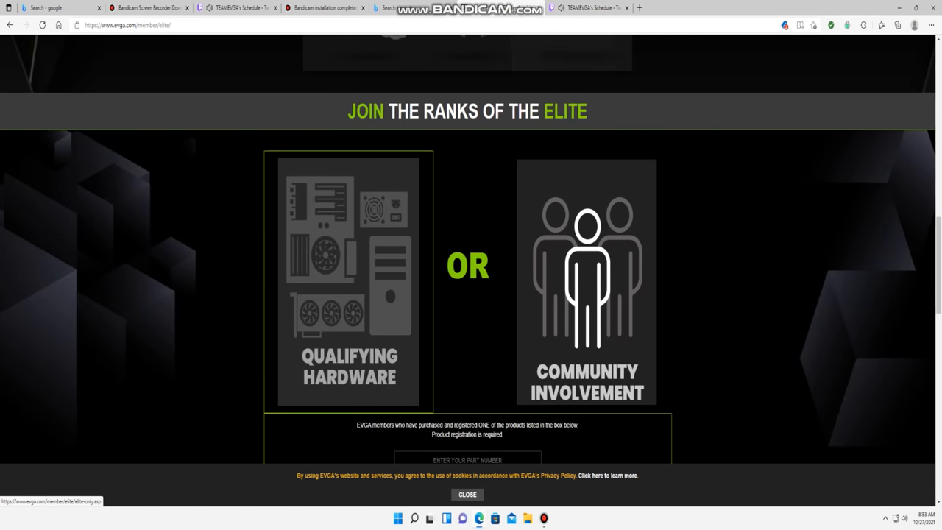
pyautogui.scroll(-3)
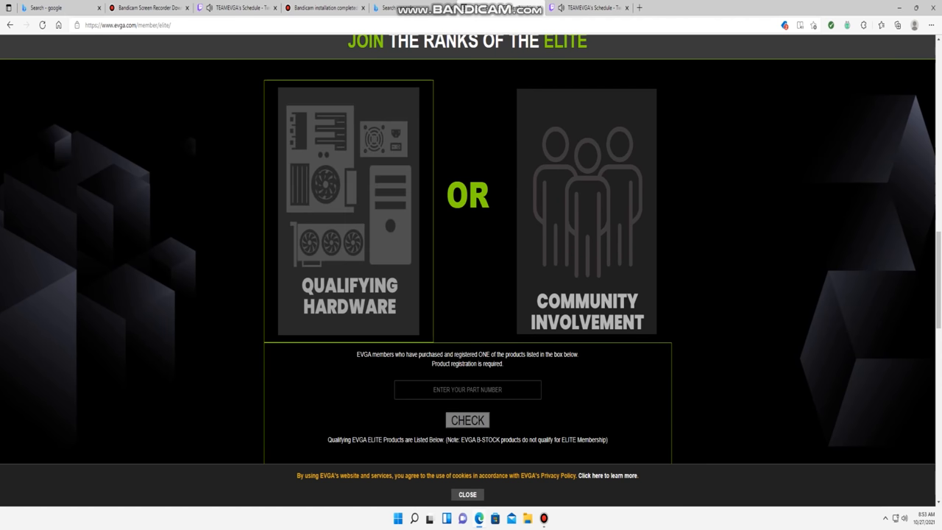
pyautogui.scroll(-3)
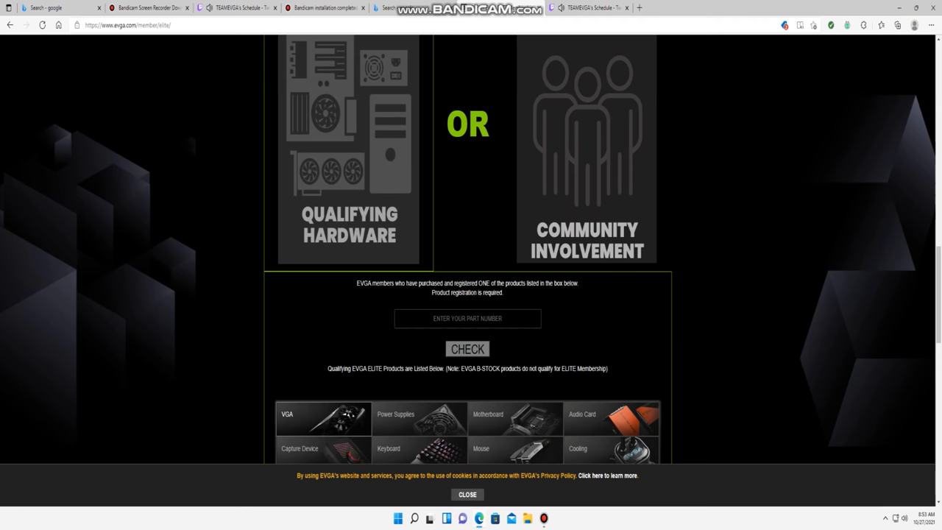
pyautogui.scroll(-3)
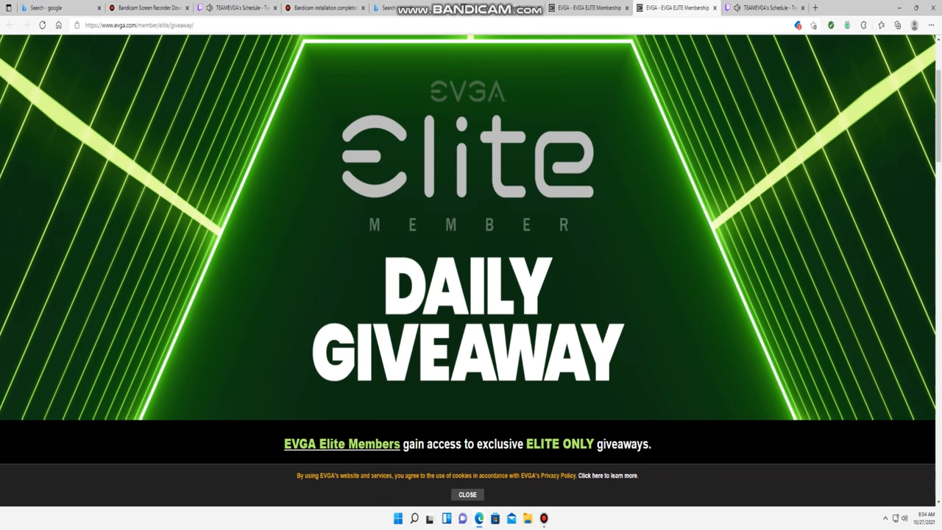
# Browse the October 2021 Elite daily giveaway winners, then return to the TeamEVGA Twitch schedule.
pyautogui.scroll(-3)
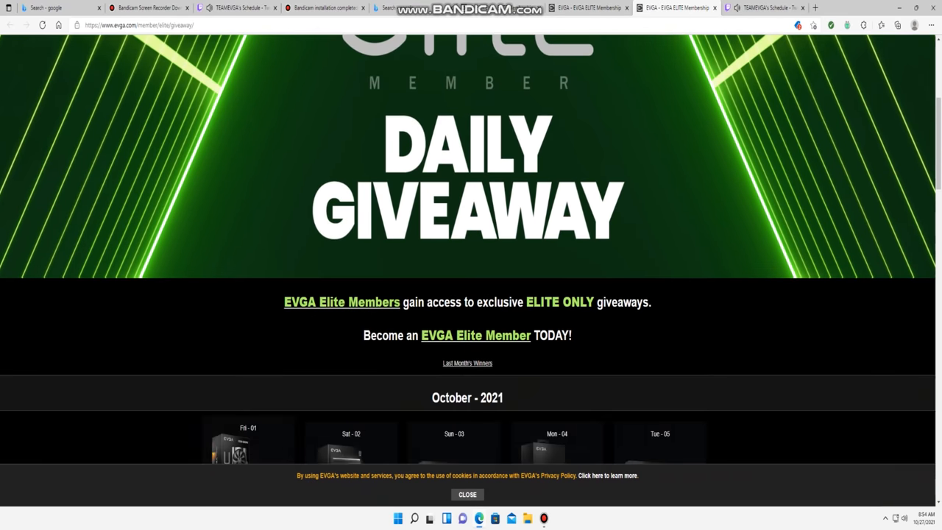
pyautogui.scroll(-3)
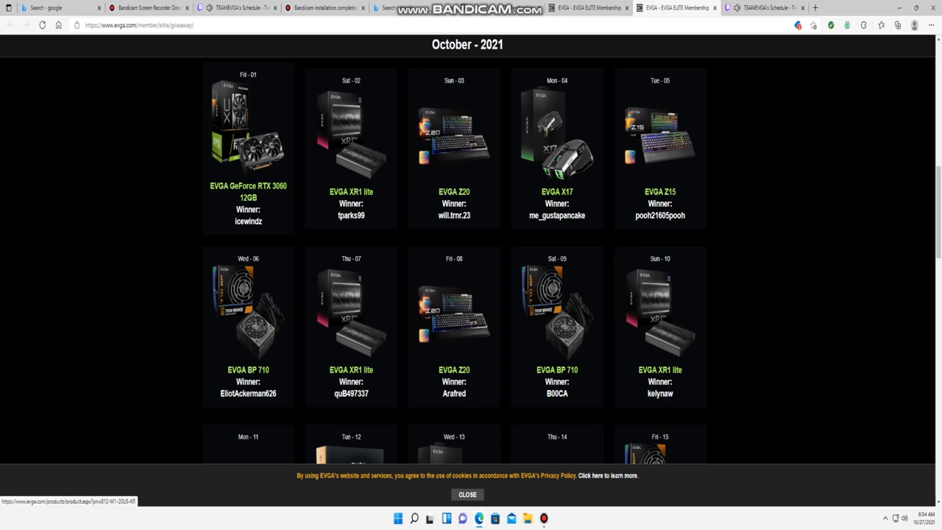
pyautogui.scroll(-3)
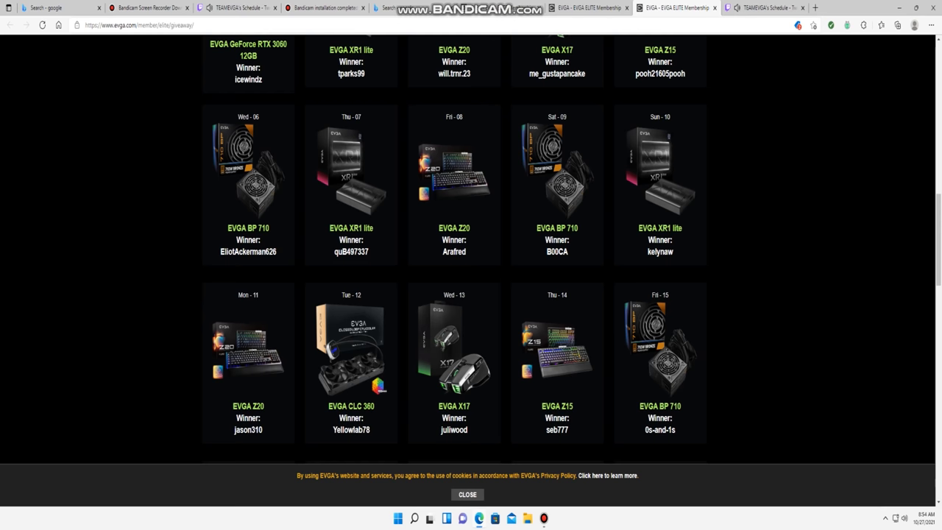
pyautogui.scroll(-3)
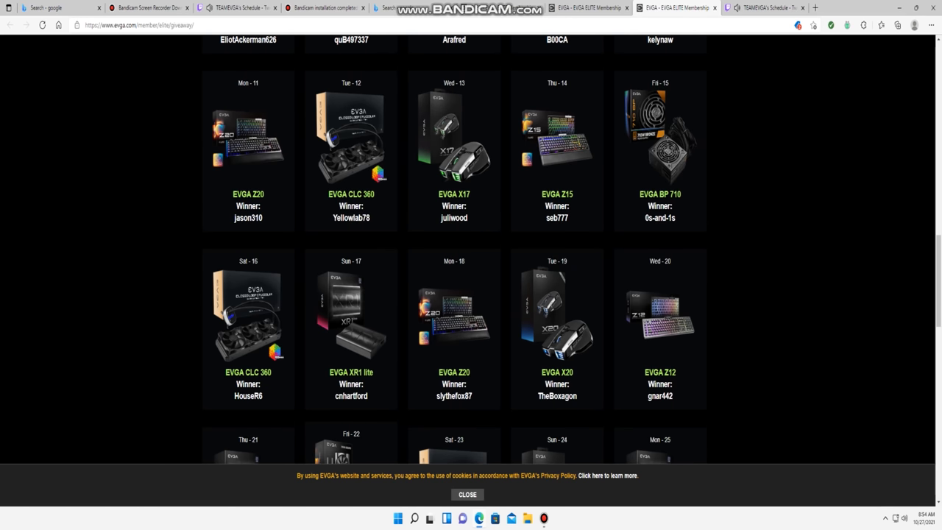
pyautogui.scroll(-3)
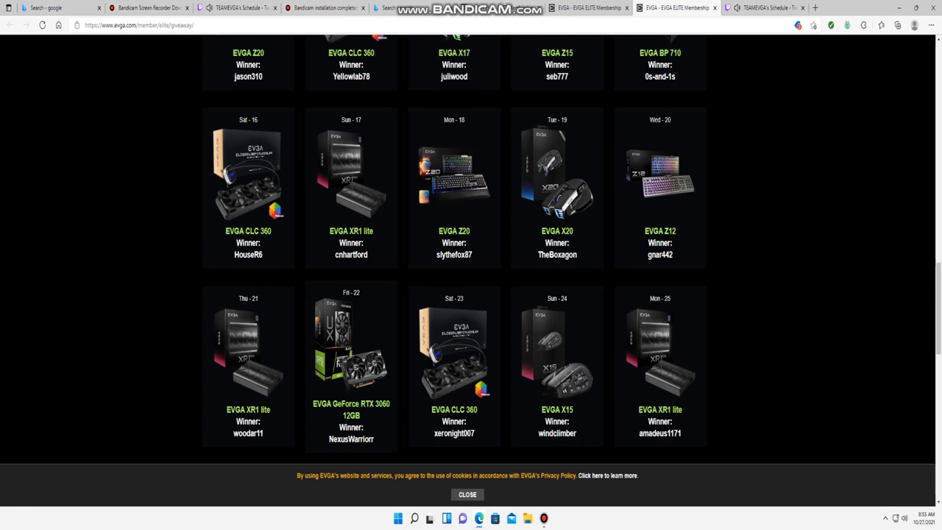
pyautogui.scroll(-3)
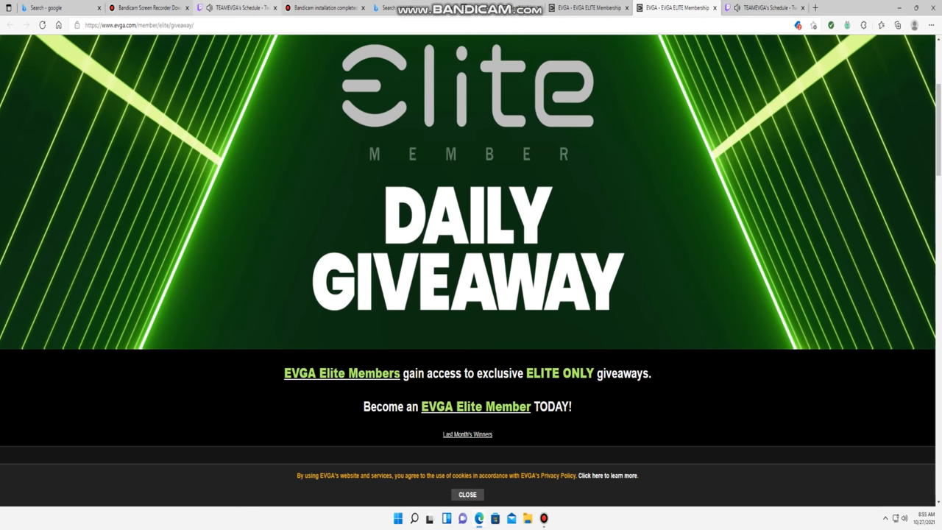
pyautogui.click(235, 9)
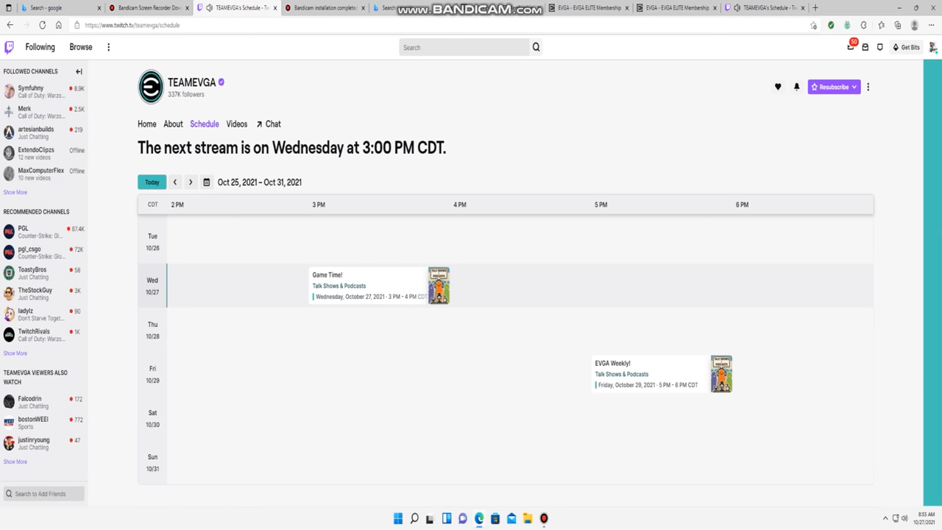
pyautogui.moveTo(765, 9)
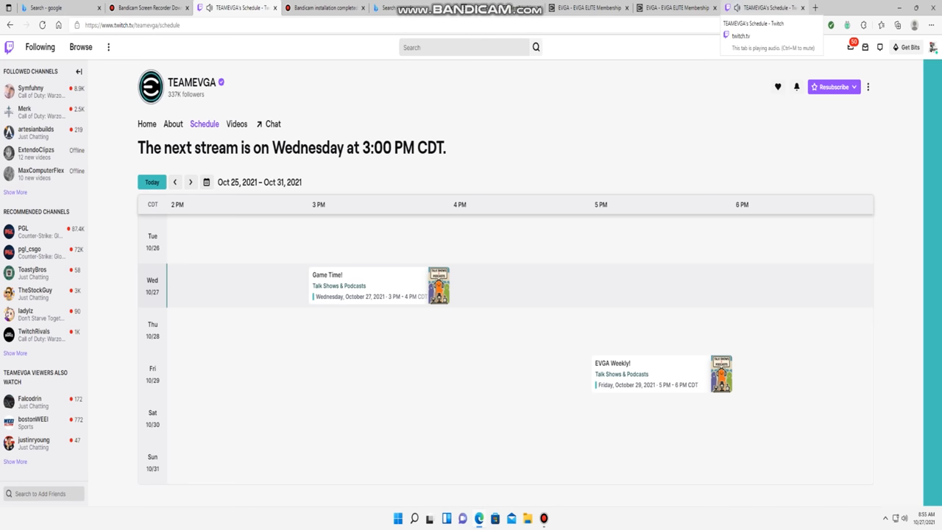